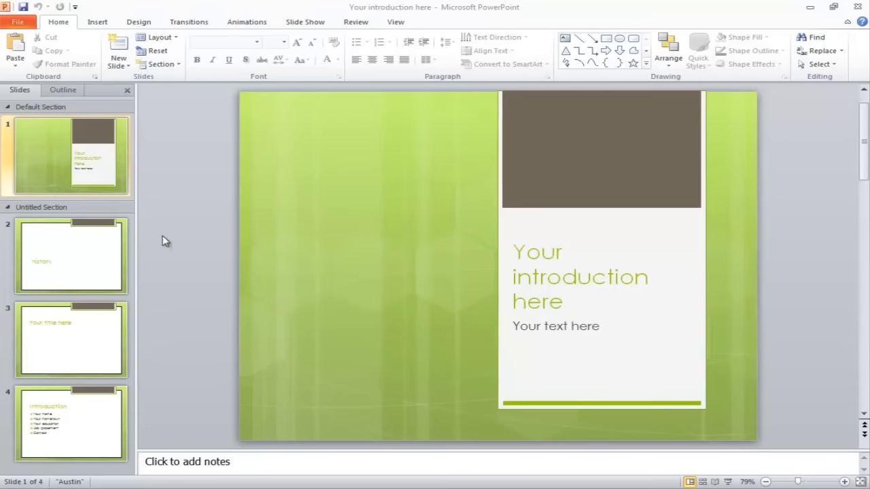
pyautogui.moveTo(101, 253)
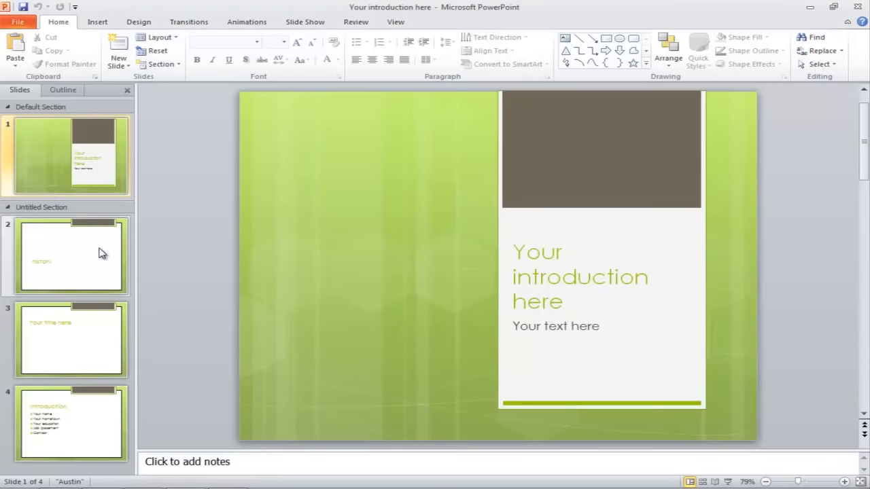
# - Select slide 2, 'history', in the Slides pane
pyautogui.click(70, 256)
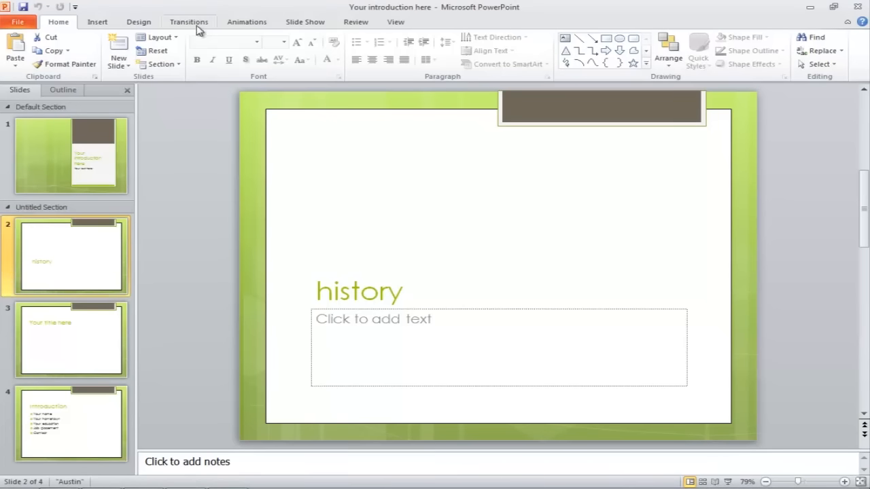
# - Apply the Push transition to the history slide from the Transitions gallery
pyautogui.click(189, 21)
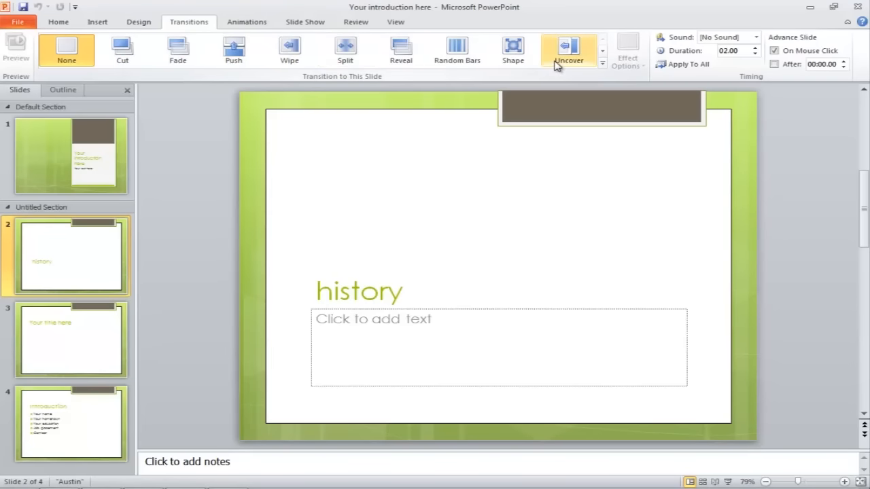
pyautogui.click(602, 63)
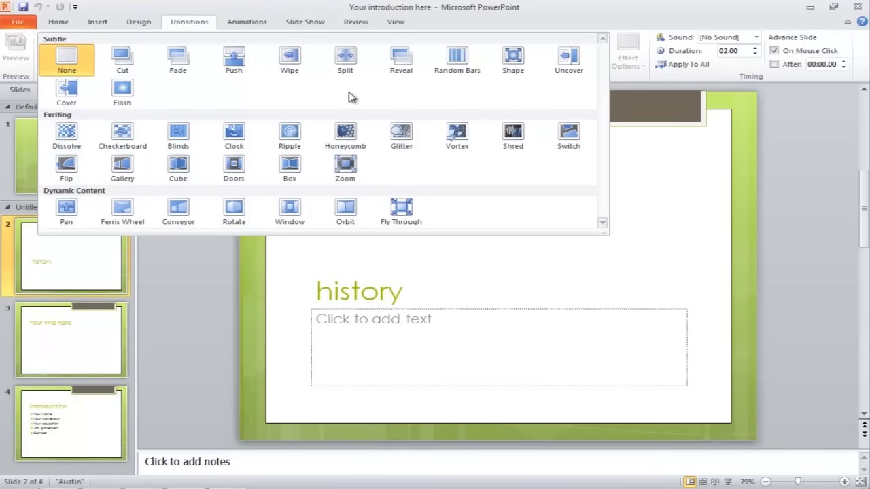
pyautogui.moveTo(233, 60)
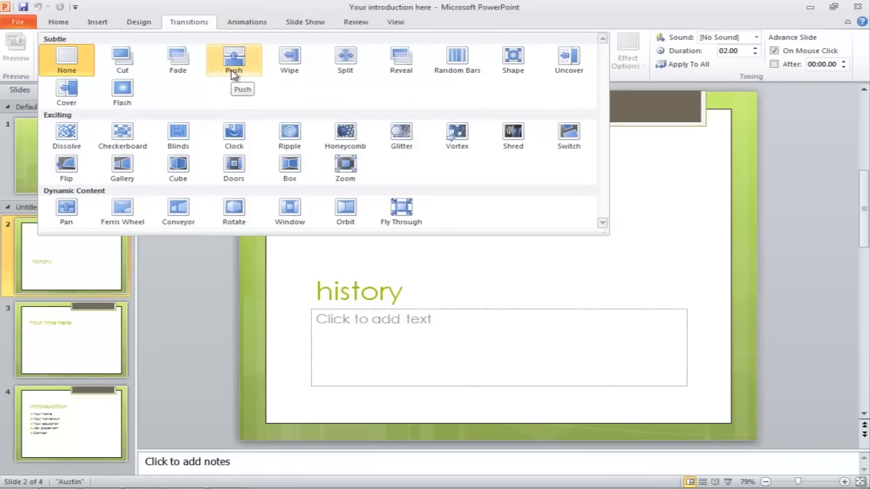
pyautogui.click(233, 57)
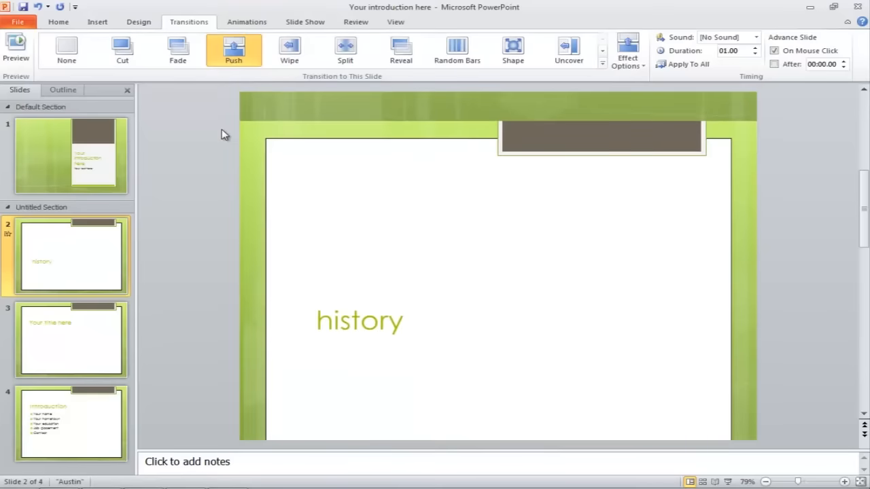
# - Switch the history slide's transition from Push to Blinds
pyautogui.click(288, 49)
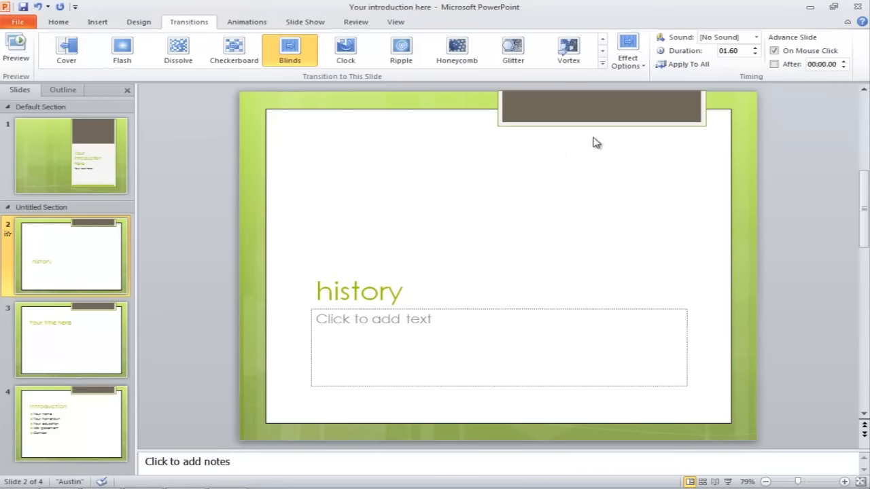
# - Set the Blinds transition's Effect Options direction to Horizontal
pyautogui.click(627, 49)
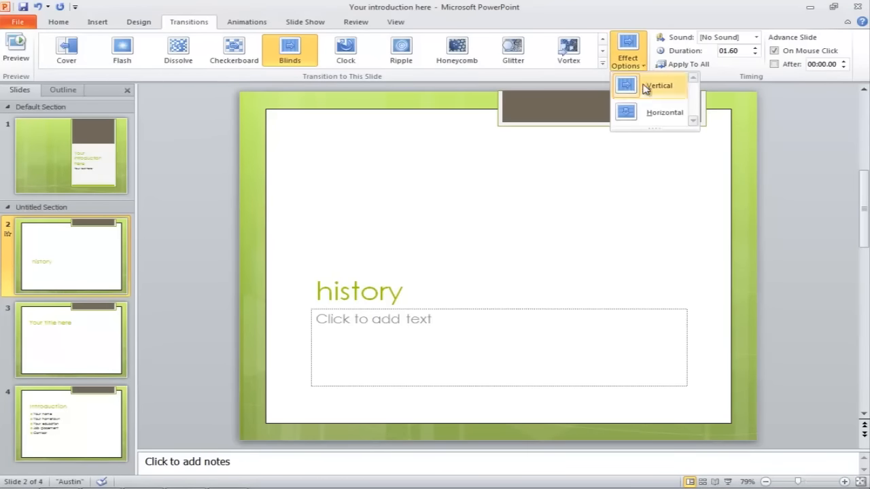
pyautogui.moveTo(651, 120)
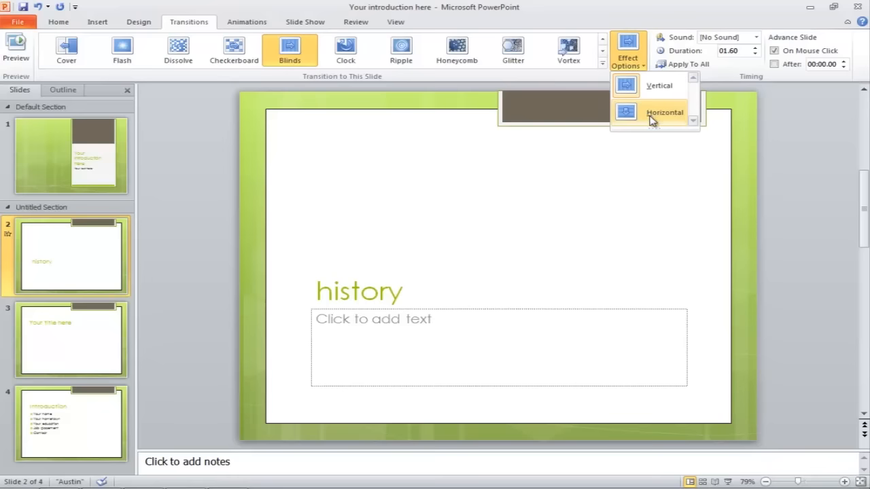
pyautogui.click(663, 111)
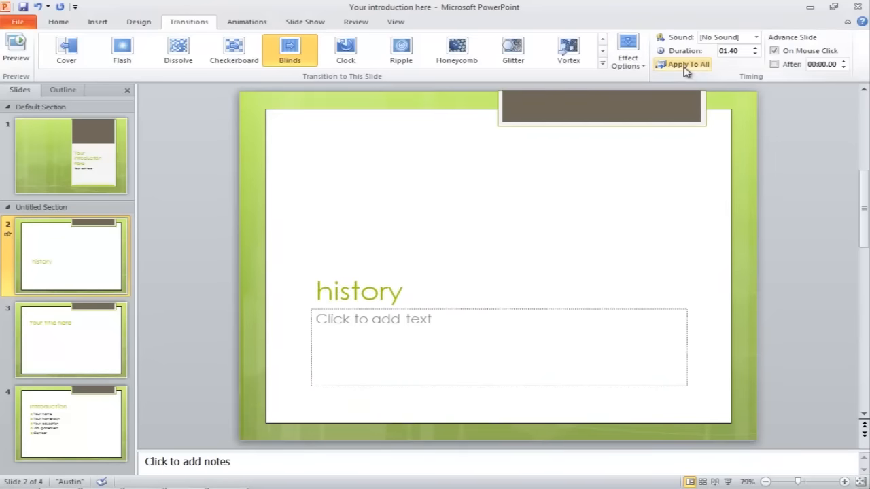
# - Use Apply To All so every slide gets the horizontal Blinds transition
pyautogui.click(683, 64)
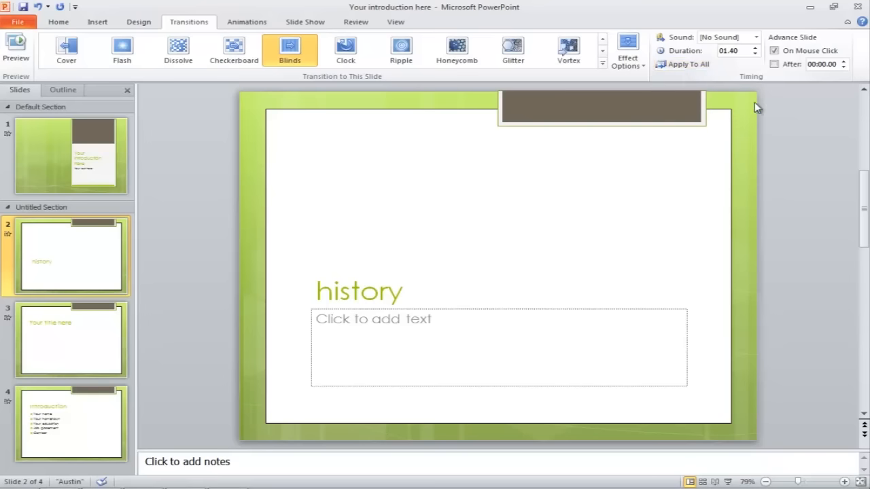
pyautogui.moveTo(797, 145)
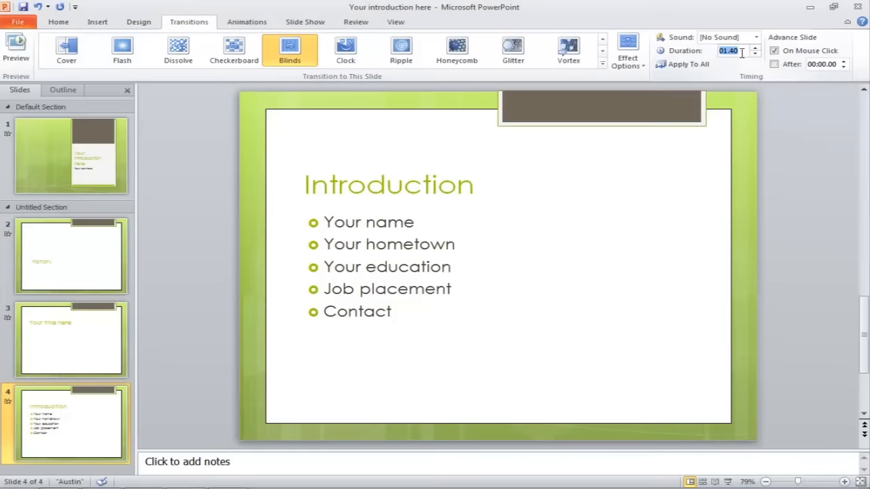
# - Raise the duration to 02.00, preview it, then lower it to 00.75
pyautogui.click(755, 48)
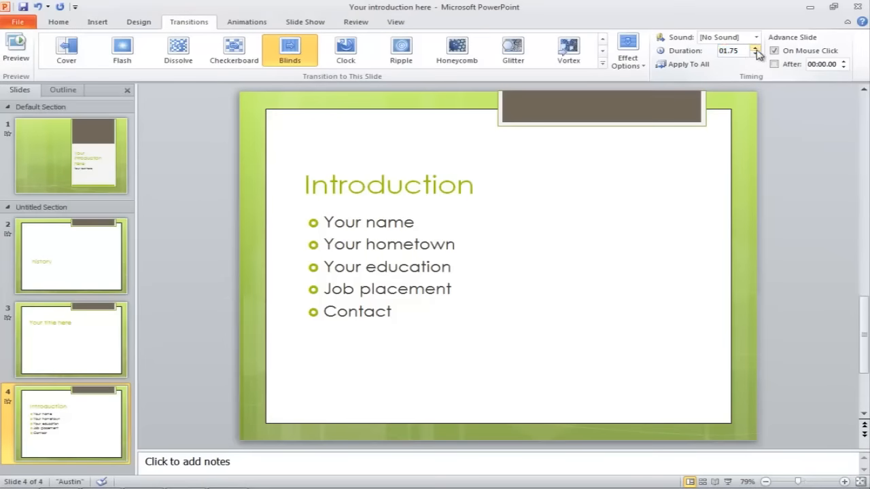
pyautogui.click(756, 47)
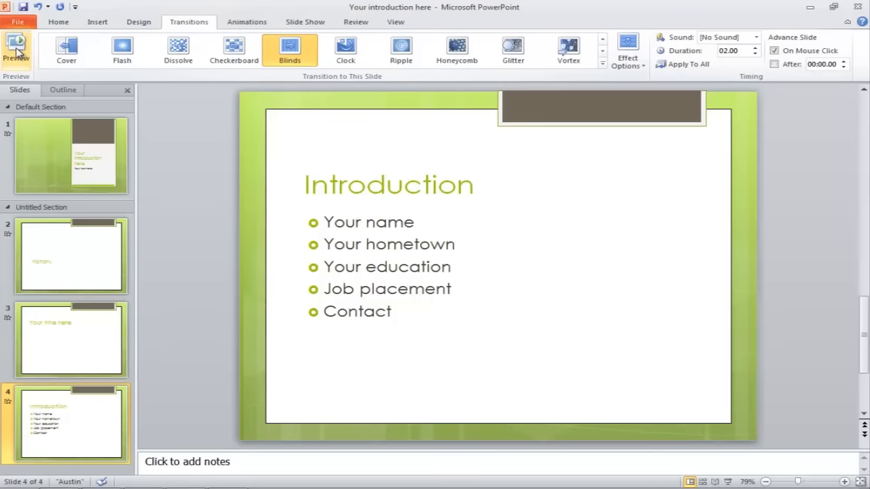
pyautogui.click(16, 48)
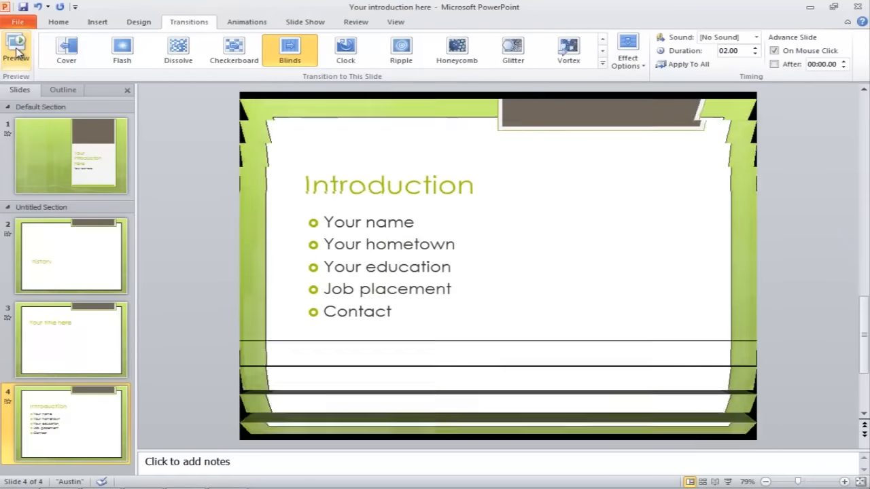
pyautogui.click(16, 48)
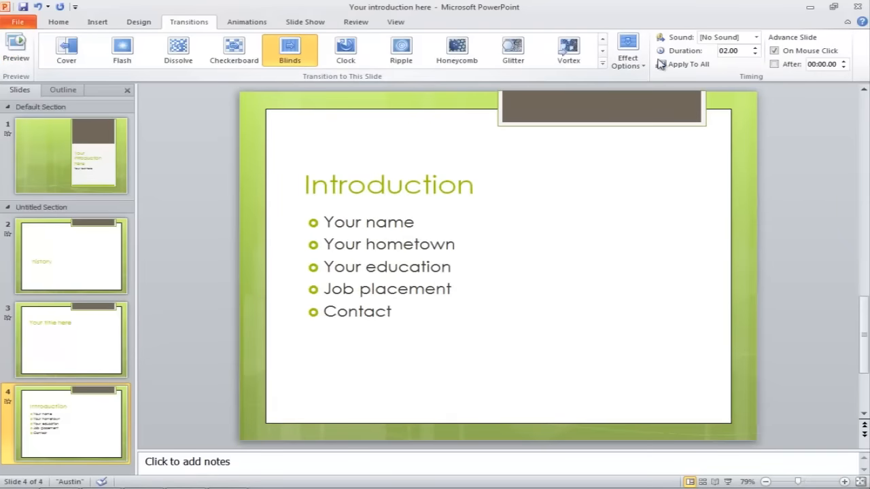
pyautogui.click(754, 54)
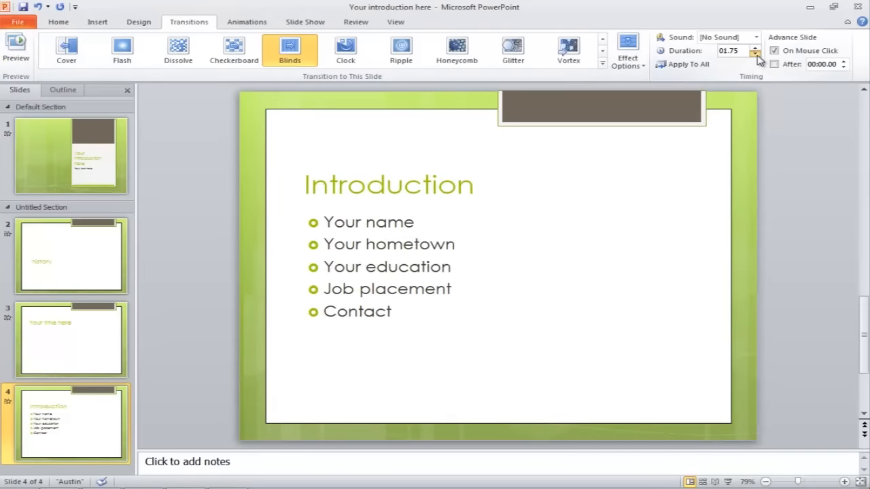
pyautogui.click(755, 55)
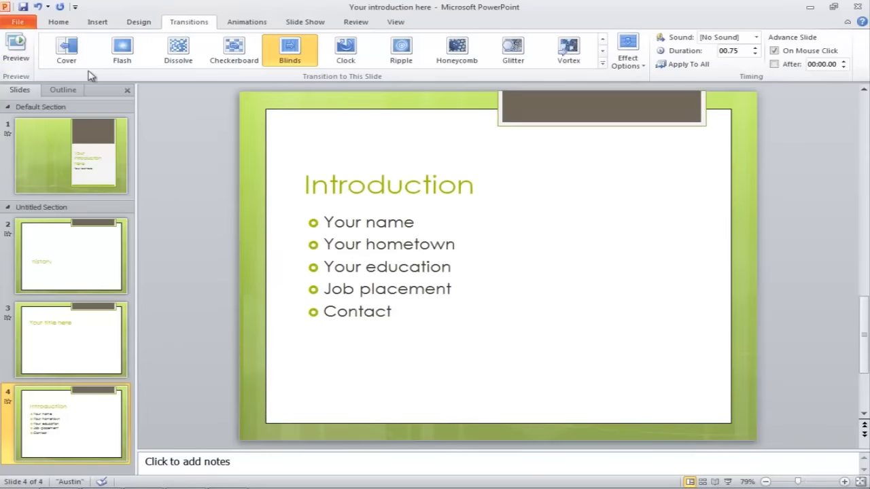
pyautogui.moveTo(215, 133)
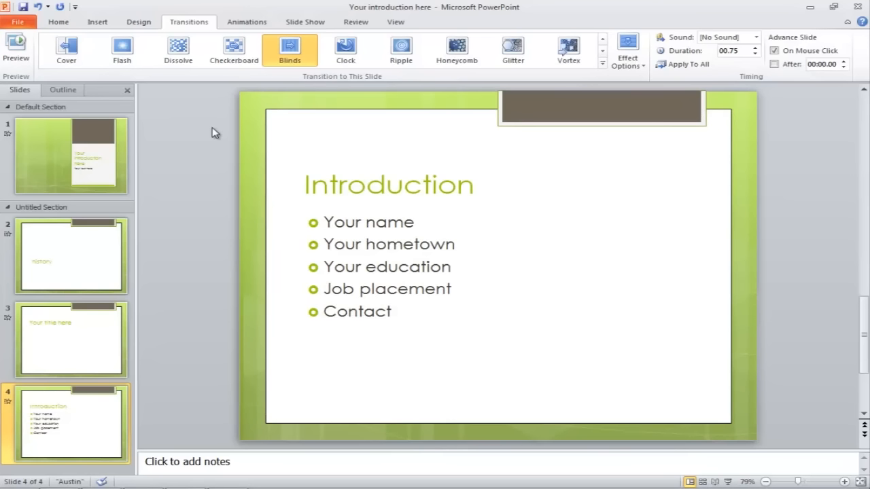